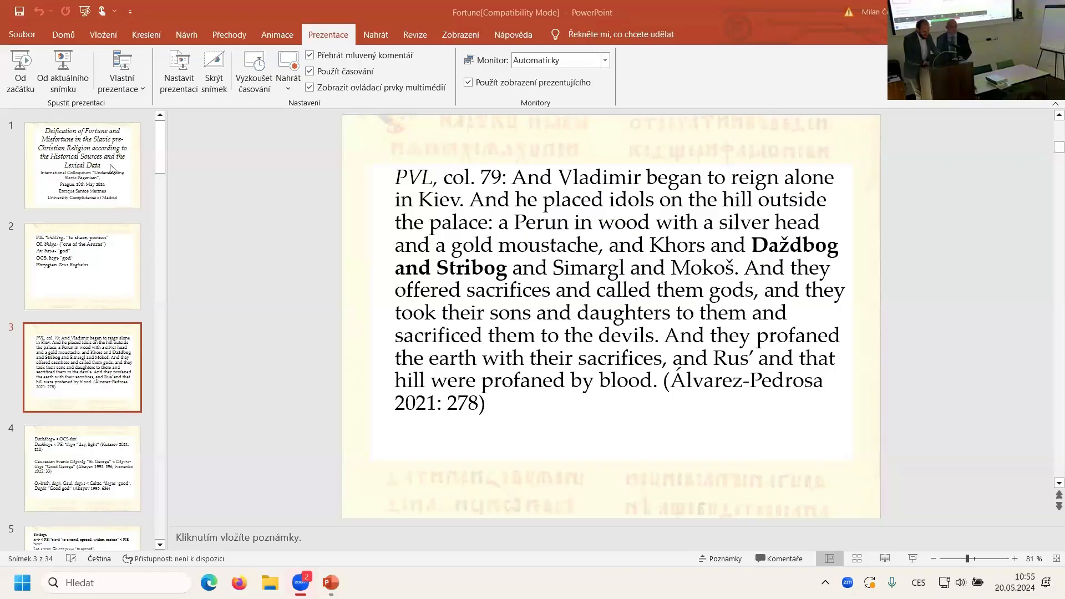
Step: Select title slide 1 and launch the slideshow from the beginning in presenter view
{"action": "left_click", "coordinate": [82, 165]}
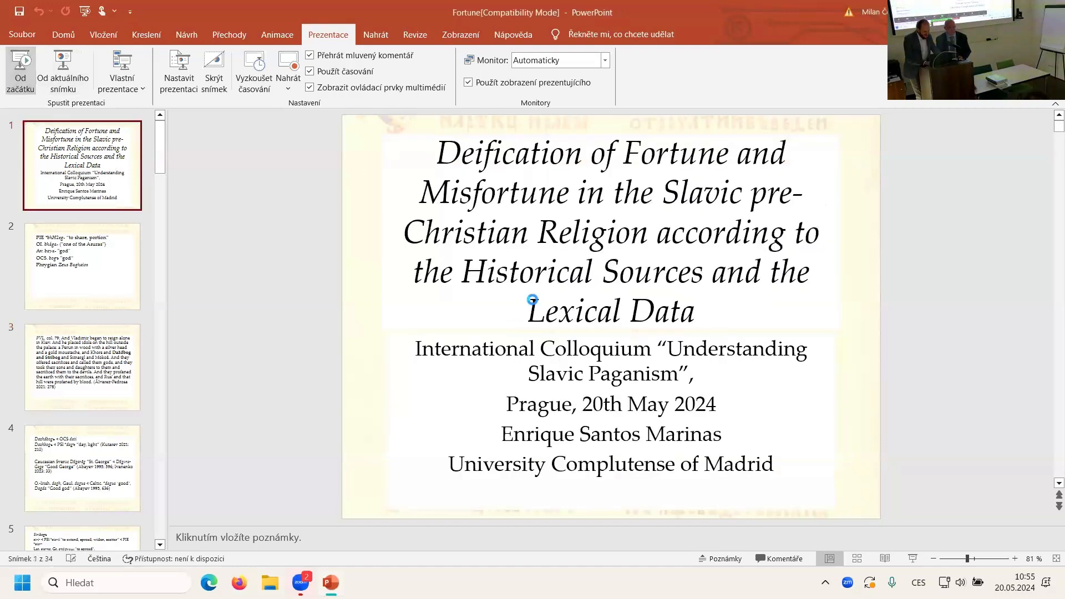
{"action": "left_click", "coordinate": [20, 70]}
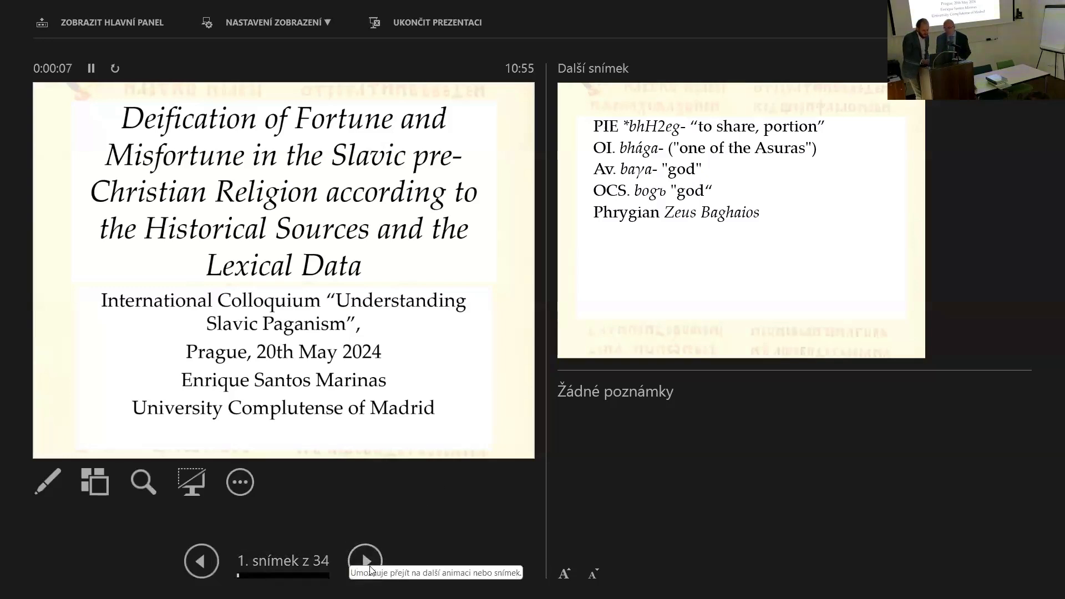
Step: Advance to slide 2 of 34, the PIE *bhH2eg- 'to share, portion' etymology
{"action": "left_click", "coordinate": [365, 561]}
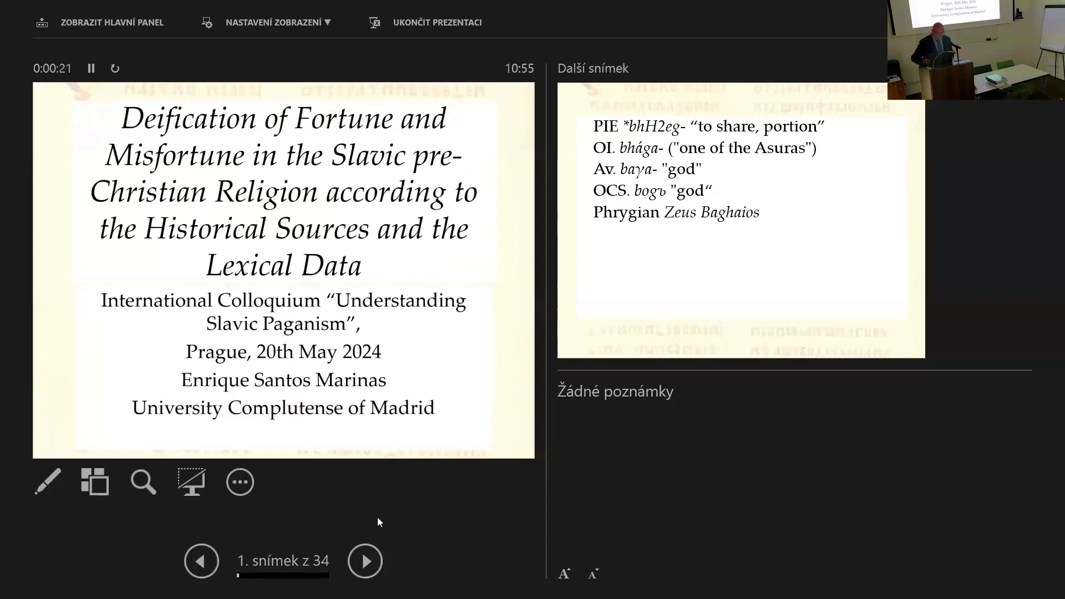
{"action": "left_click", "coordinate": [365, 560]}
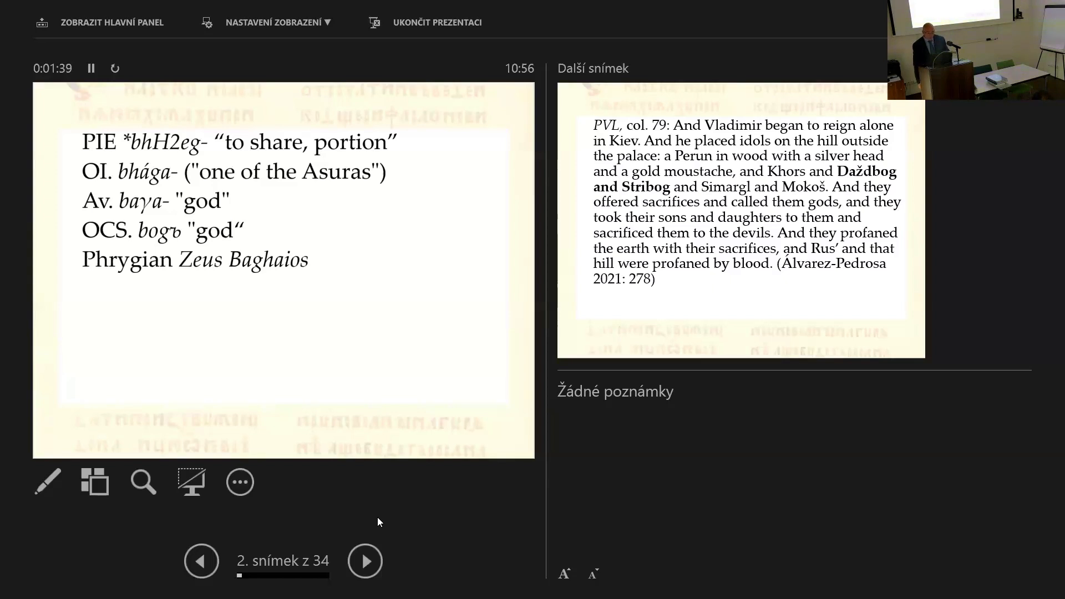
Step: Pass slide 3's Vladimir idols quotation to reach slide 4 on Dazhdbogъ etymologies
{"action": "left_click", "coordinate": [365, 561]}
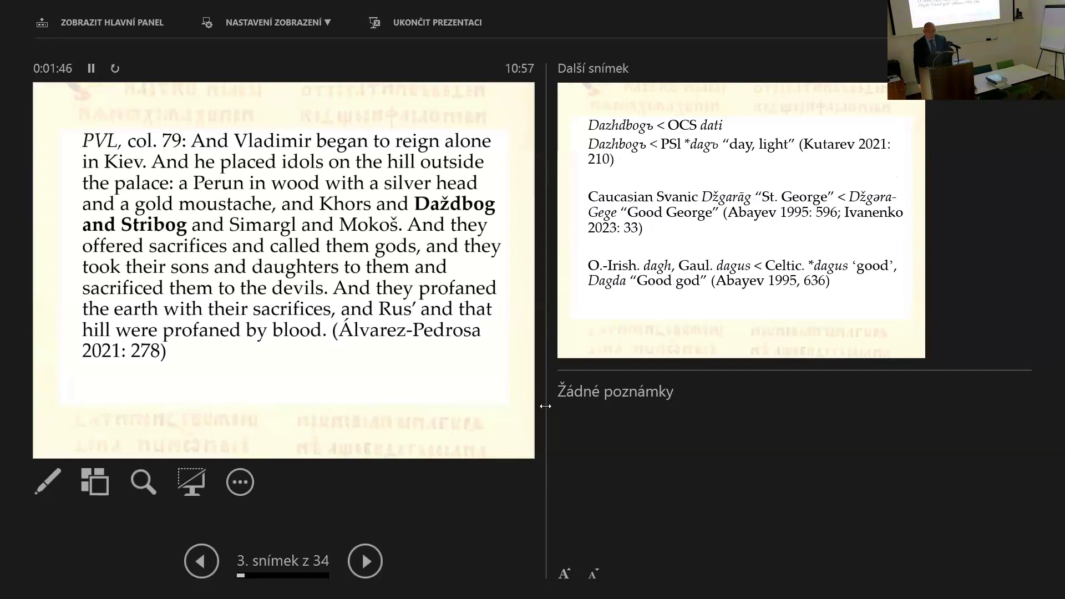
{"action": "left_click", "coordinate": [365, 561]}
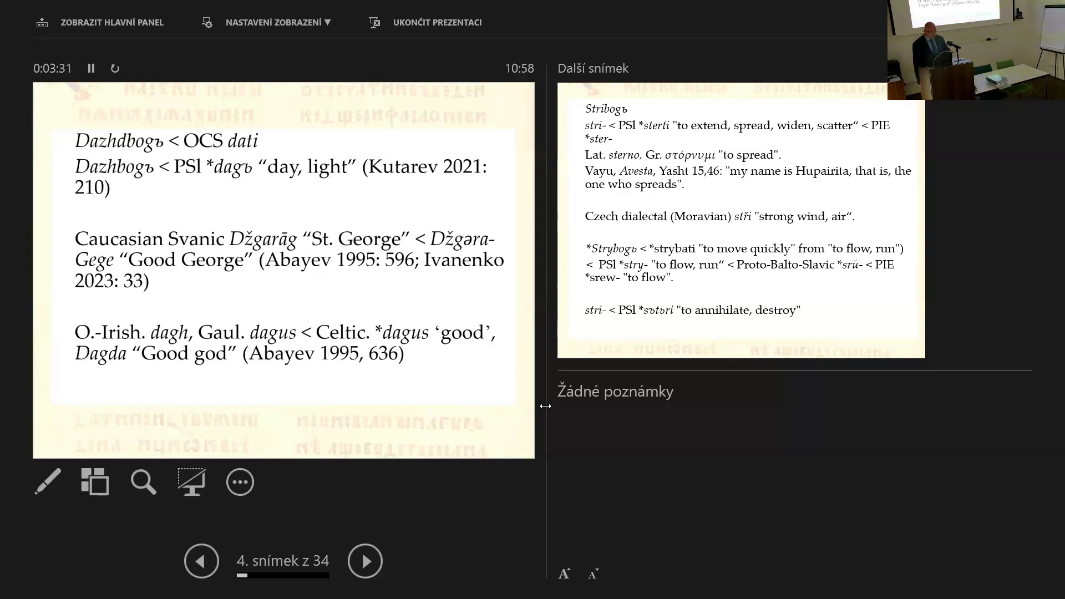
{"action": "left_click", "coordinate": [365, 560]}
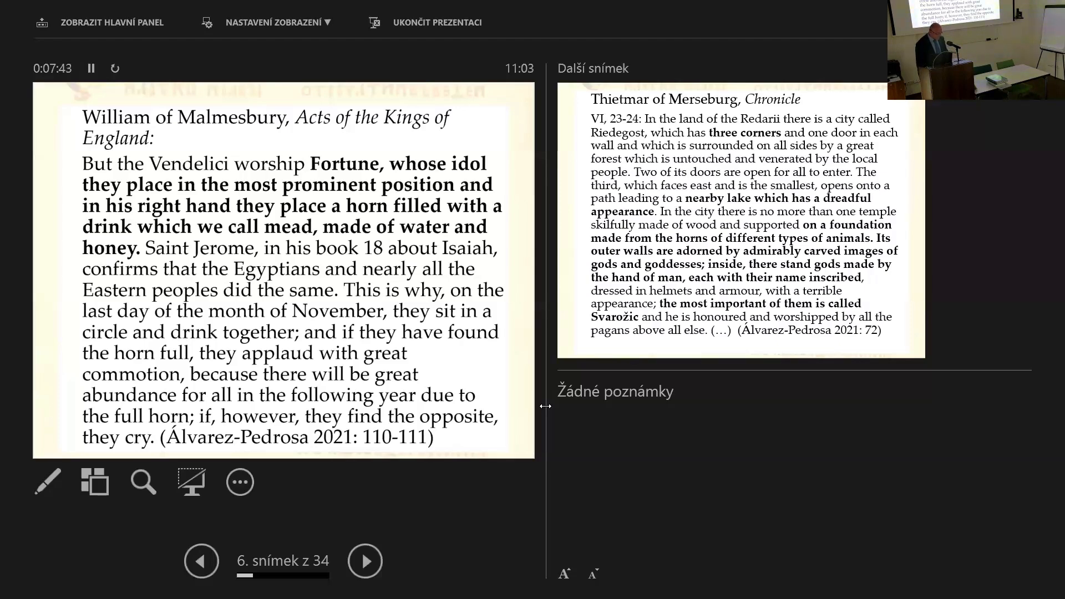
Step: Advance to slide 7 of 34, Thietmar's Chronicle passage on the Riedegost temple
{"action": "left_click", "coordinate": [365, 560]}
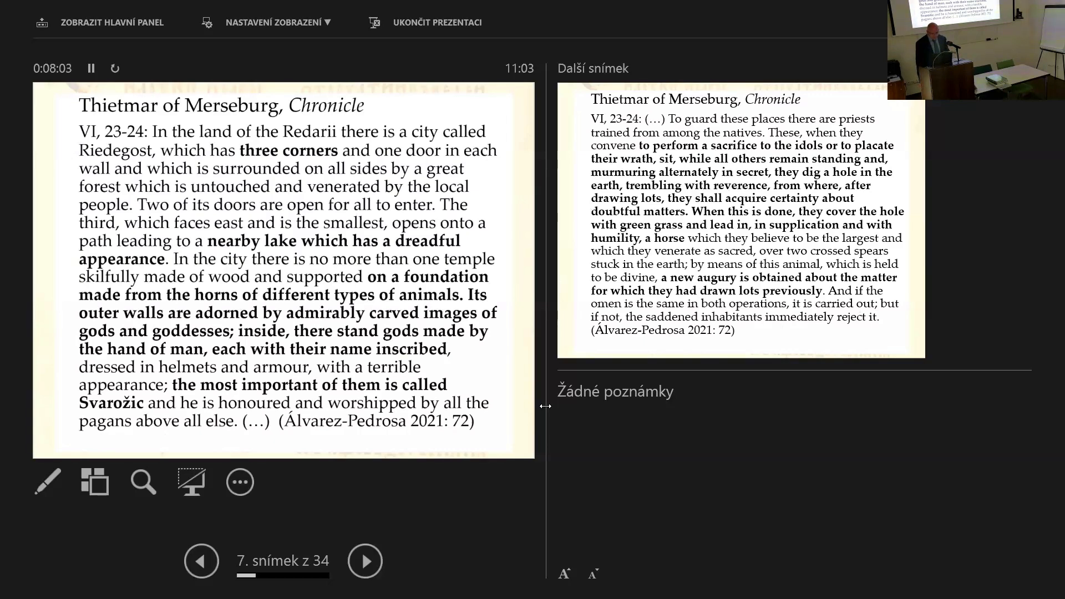
{"action": "left_click", "coordinate": [365, 560]}
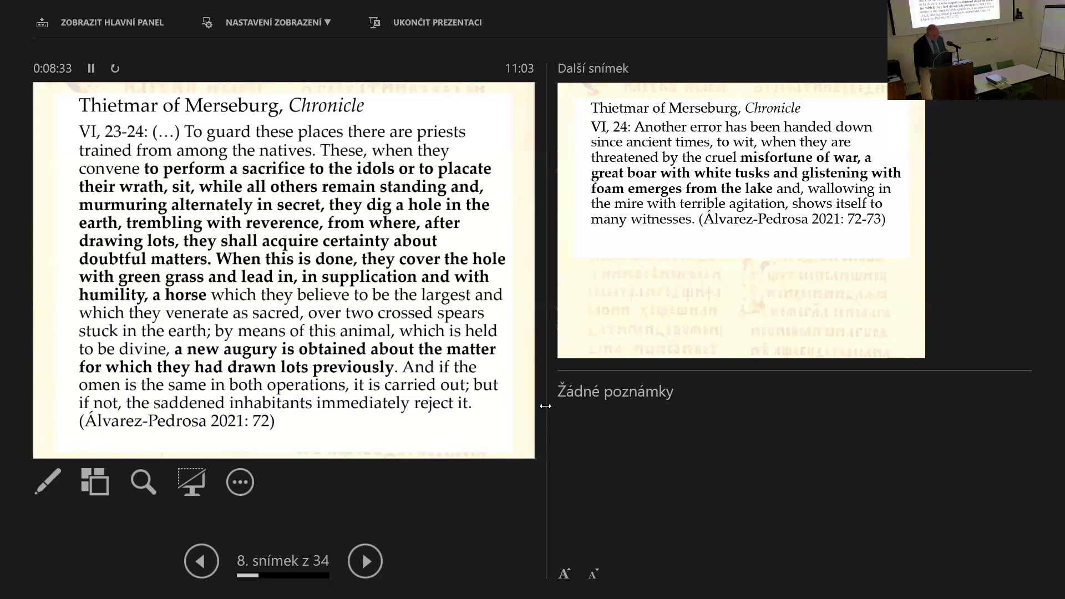
Step: Go from slide 8 to slide 9, Thietmar's great boar emerging from the lake
{"action": "left_click", "coordinate": [365, 561]}
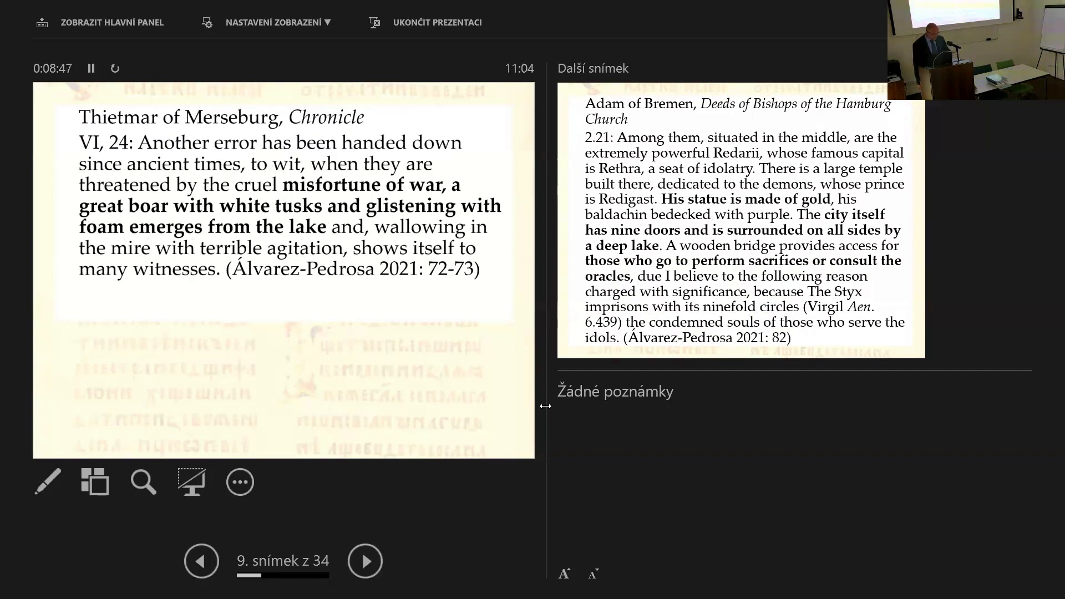
Step: Pass the Adam of Bremen slide to slide 11, Thietmar VII, 64 on the Lutici
{"action": "left_click", "coordinate": [365, 561]}
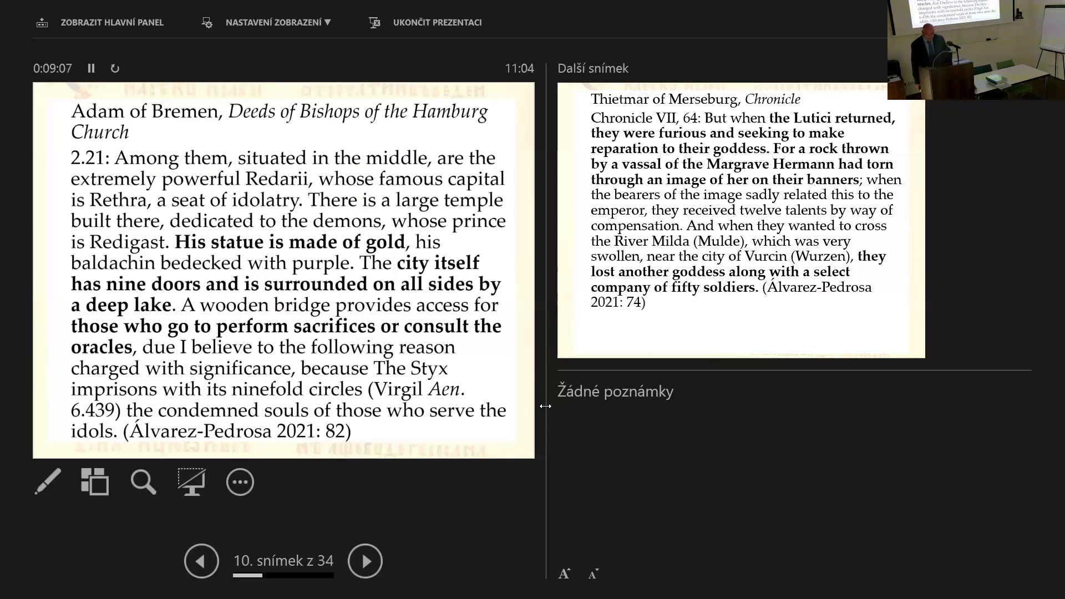
{"action": "left_click", "coordinate": [365, 561]}
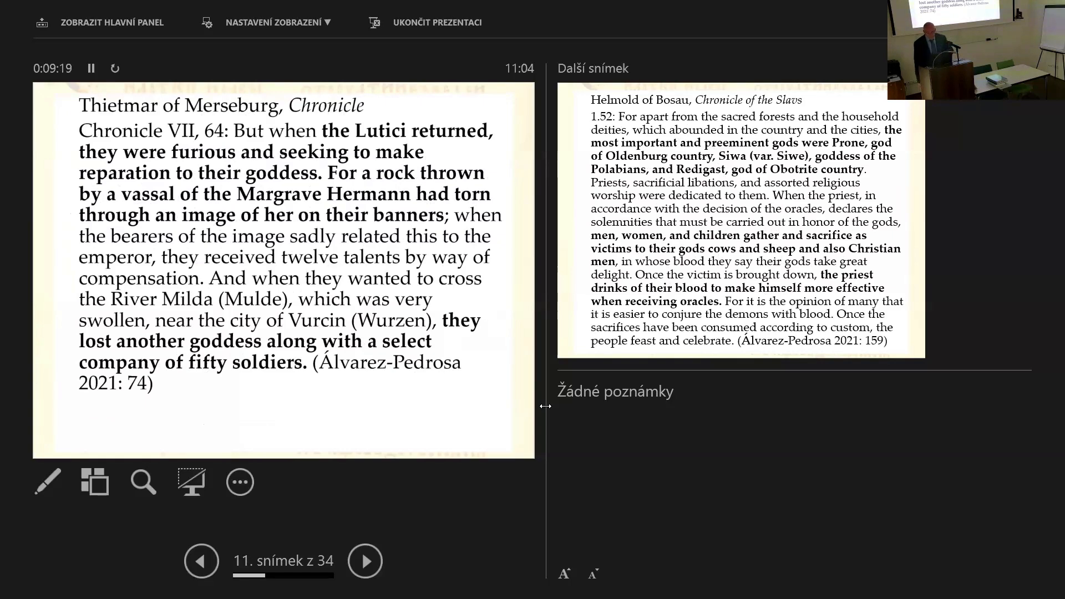
Step: Pass the Helmold of Bosau slide to reach slide 14 on Siwa/Siwe's etymology
{"action": "left_click", "coordinate": [365, 561]}
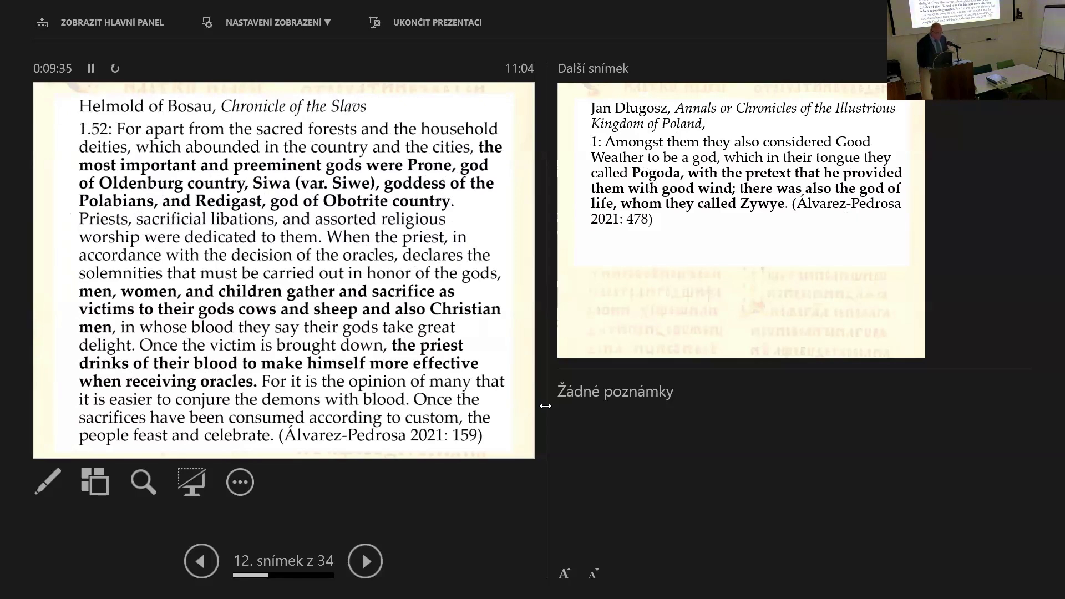
{"action": "left_click", "coordinate": [365, 560]}
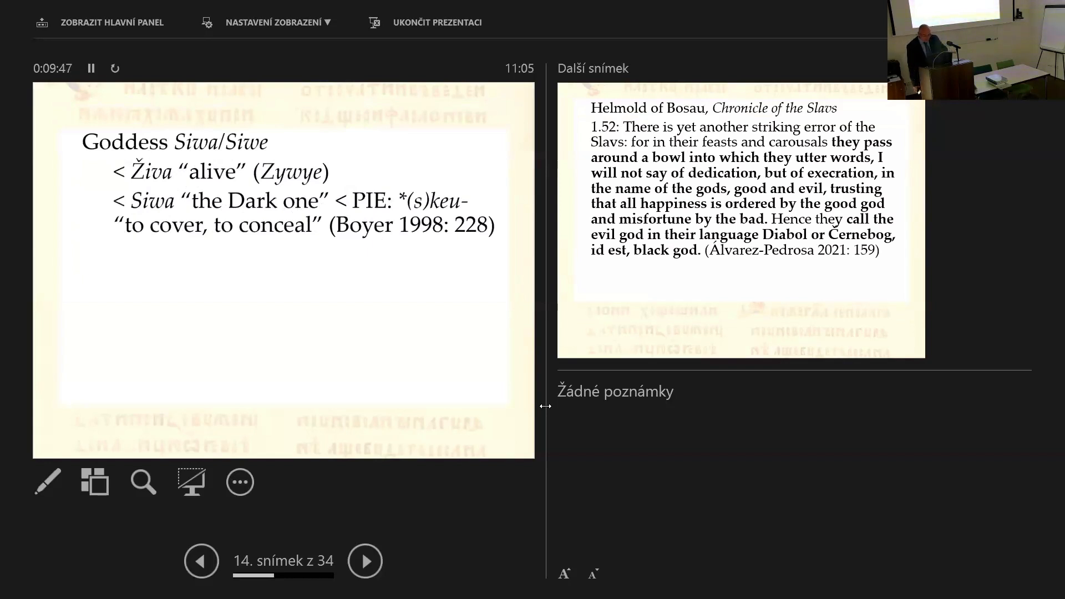
{"action": "left_click", "coordinate": [200, 561]}
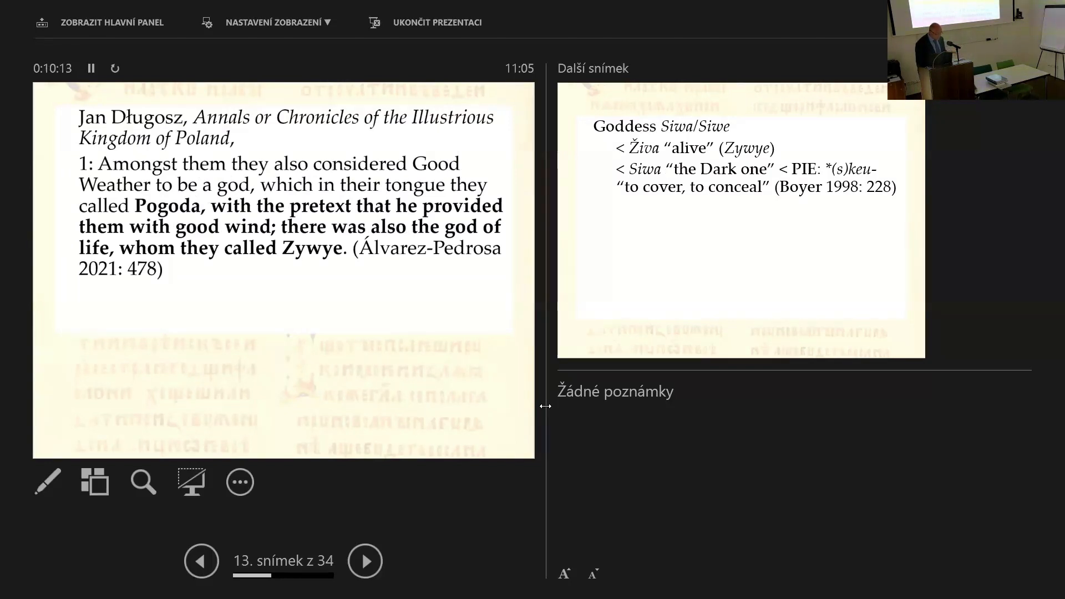
{"action": "left_click", "coordinate": [365, 561]}
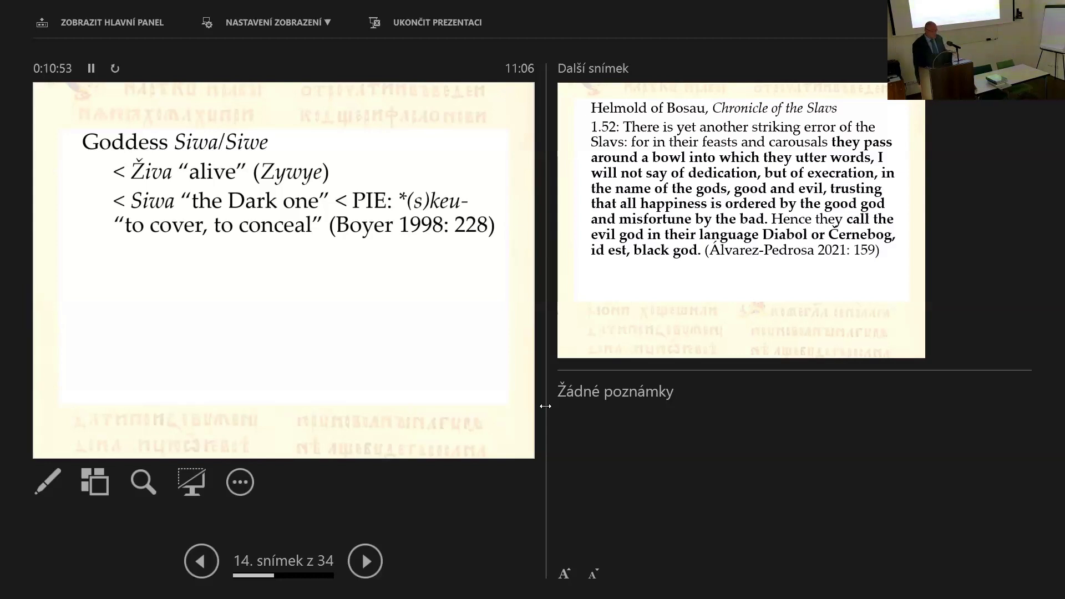
Step: Advance to slide 15, Helmold's passage on Diabol or Černebog, the black god
{"action": "left_click", "coordinate": [365, 561]}
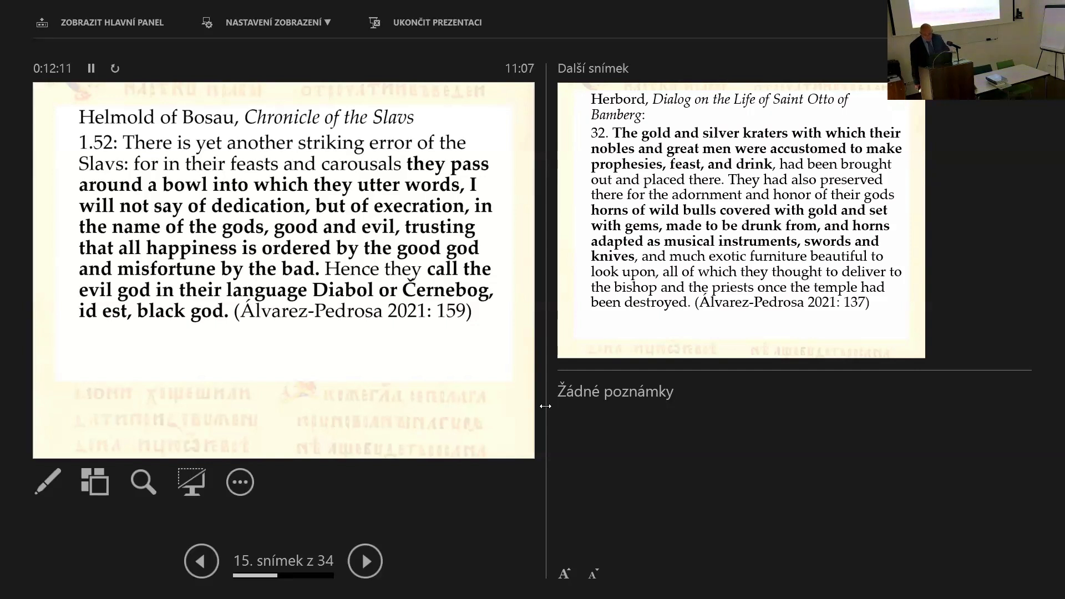
Step: Advance to slide 16, Herbord's Dialog on the gold and silver kraters and horns
{"action": "left_click", "coordinate": [365, 560]}
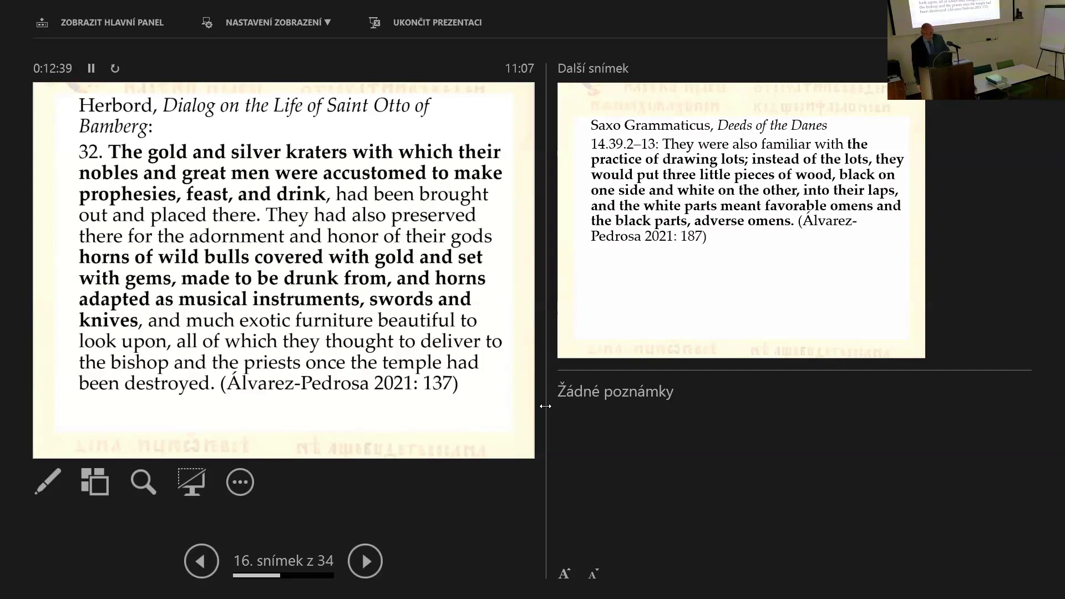
Step: Go from slide 16 past Saxo's lot-drawing slide to slide 18 on Sventovit
{"action": "left_click", "coordinate": [365, 561]}
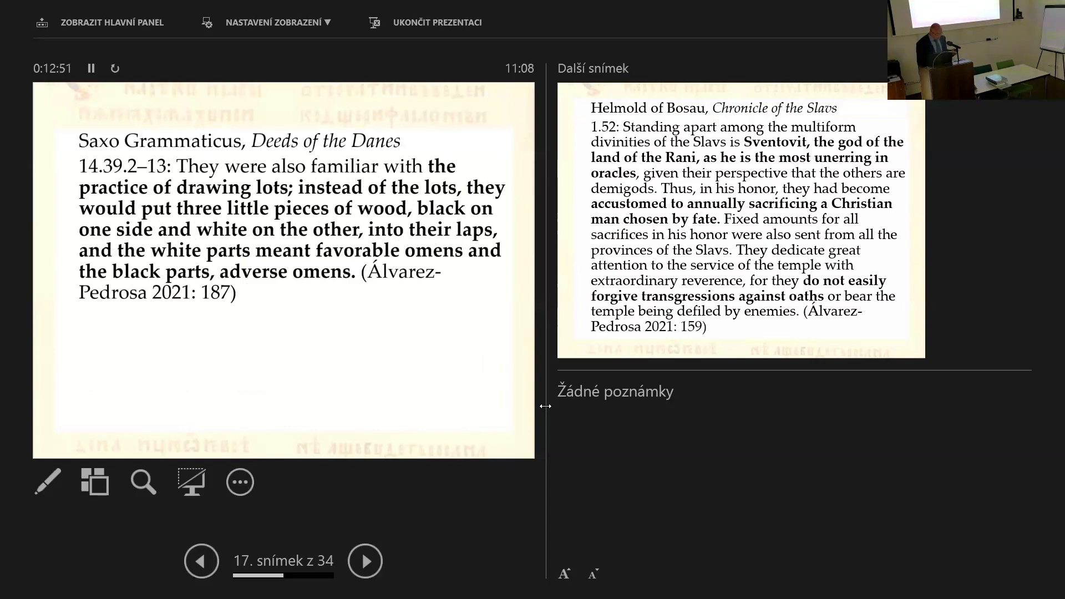
{"action": "left_click", "coordinate": [365, 561]}
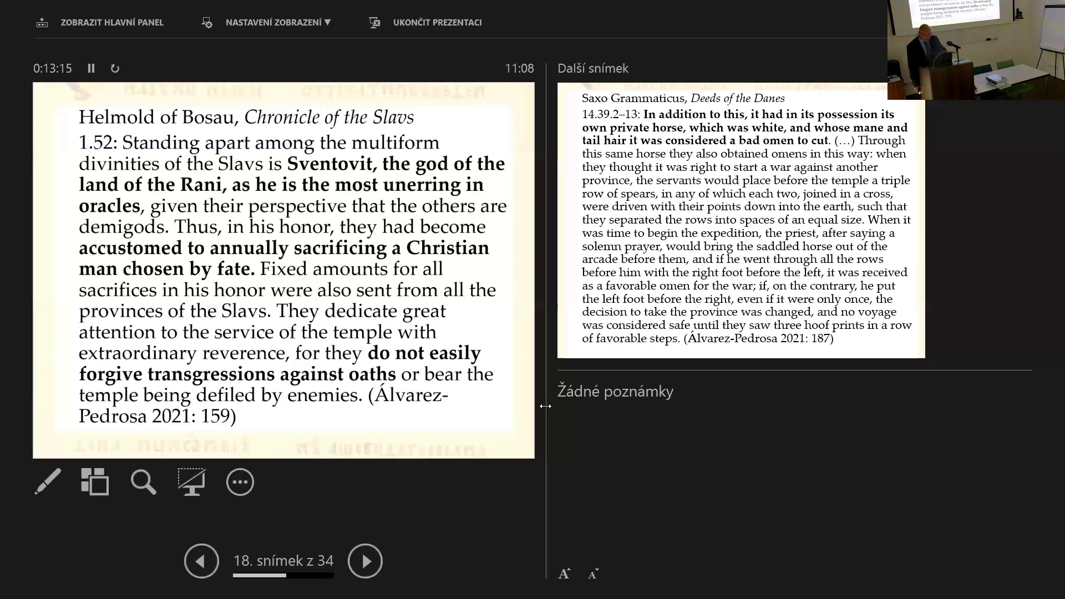
Step: Advance through Saxo's white-horse slide to slide 20, Herbord's black horse and spear augury
{"action": "left_click", "coordinate": [365, 561]}
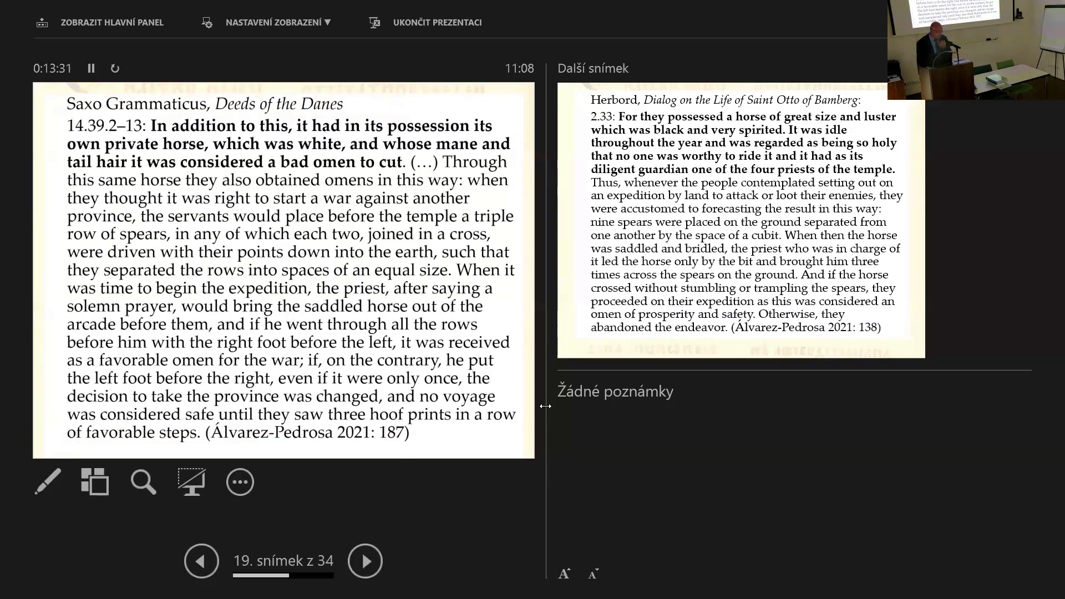
{"action": "left_click", "coordinate": [365, 561]}
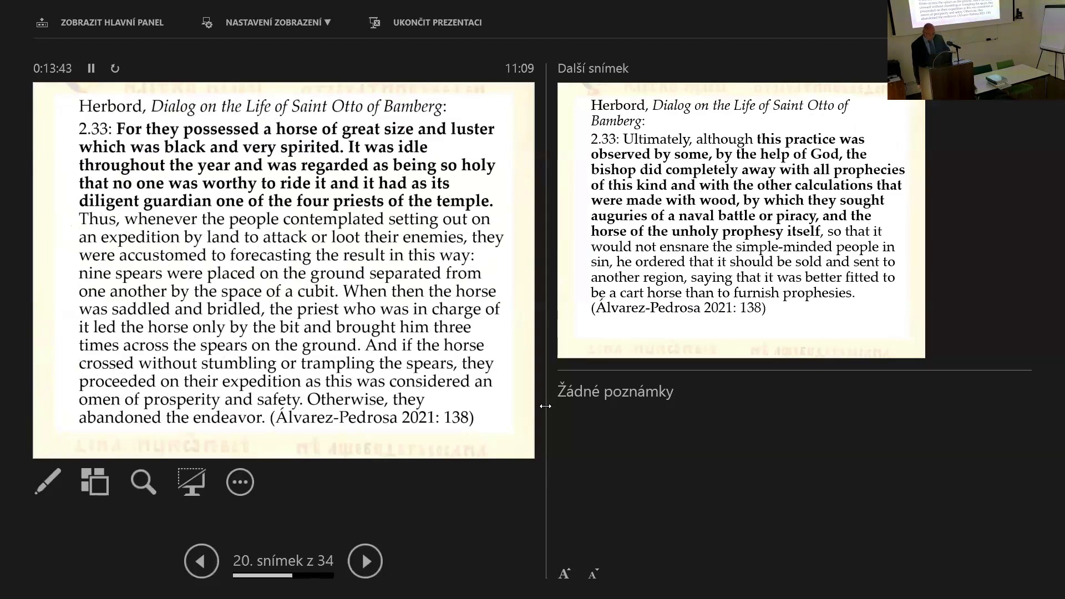
{"action": "left_click", "coordinate": [365, 561]}
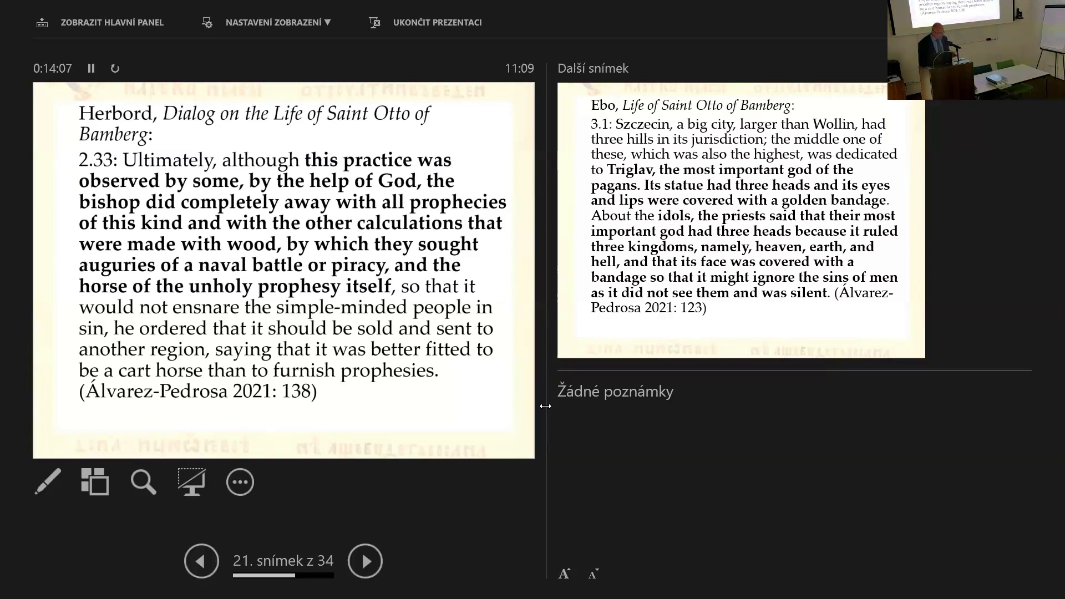
{"action": "left_click", "coordinate": [365, 560]}
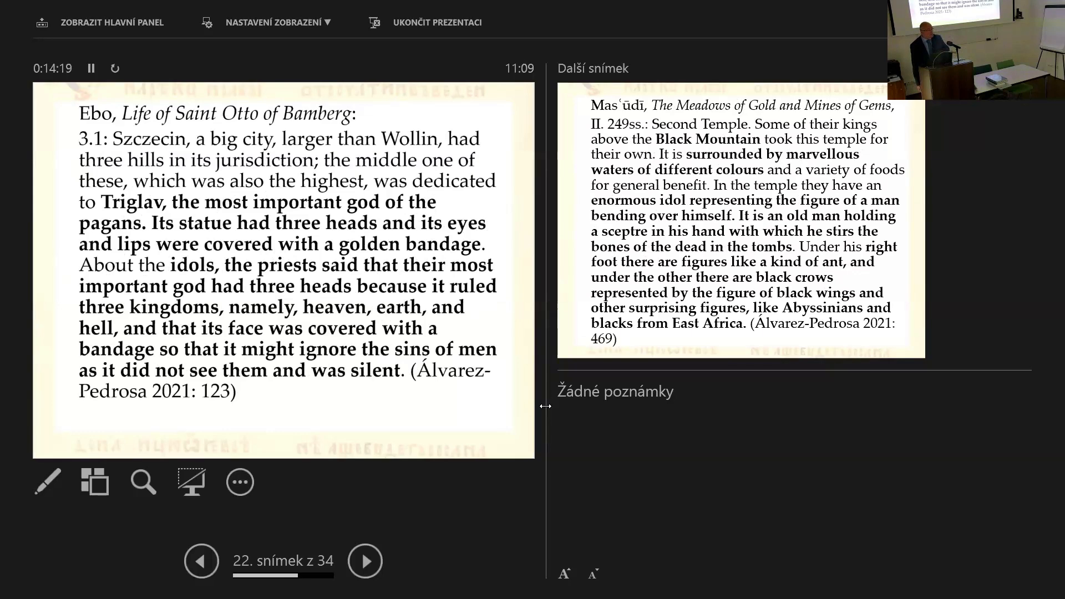
Step: Show slide 23 of 34, Masʿūdī's Meadows of Gold passage on the Black Mountain temple
{"action": "left_click", "coordinate": [365, 561]}
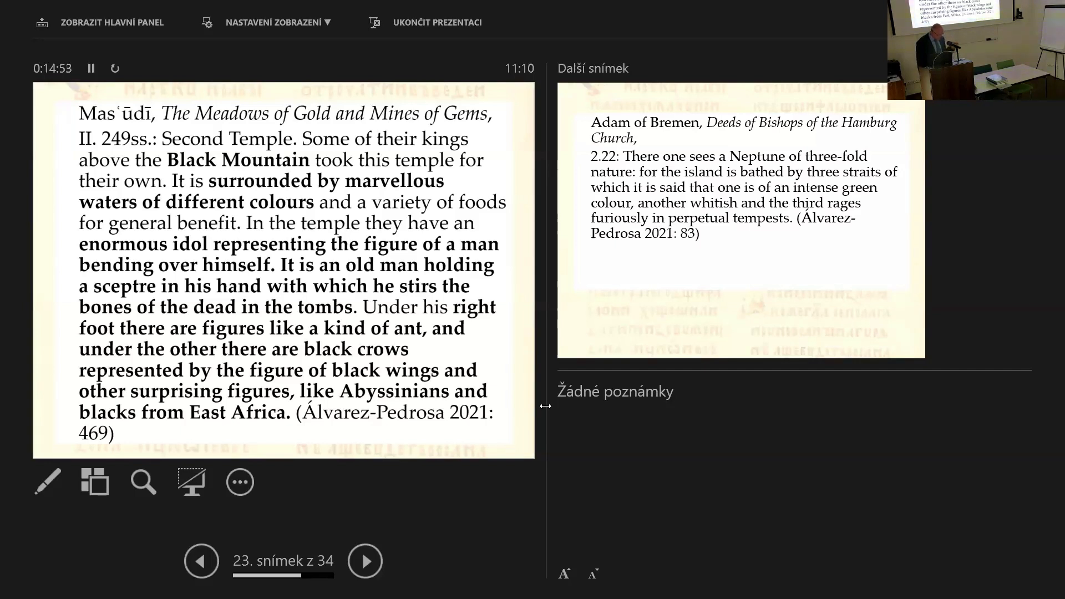
Step: Advance past Adam of Bremen's three-fold Neptune to slide 25, the Knýtlingasaga passage
{"action": "left_click", "coordinate": [365, 560]}
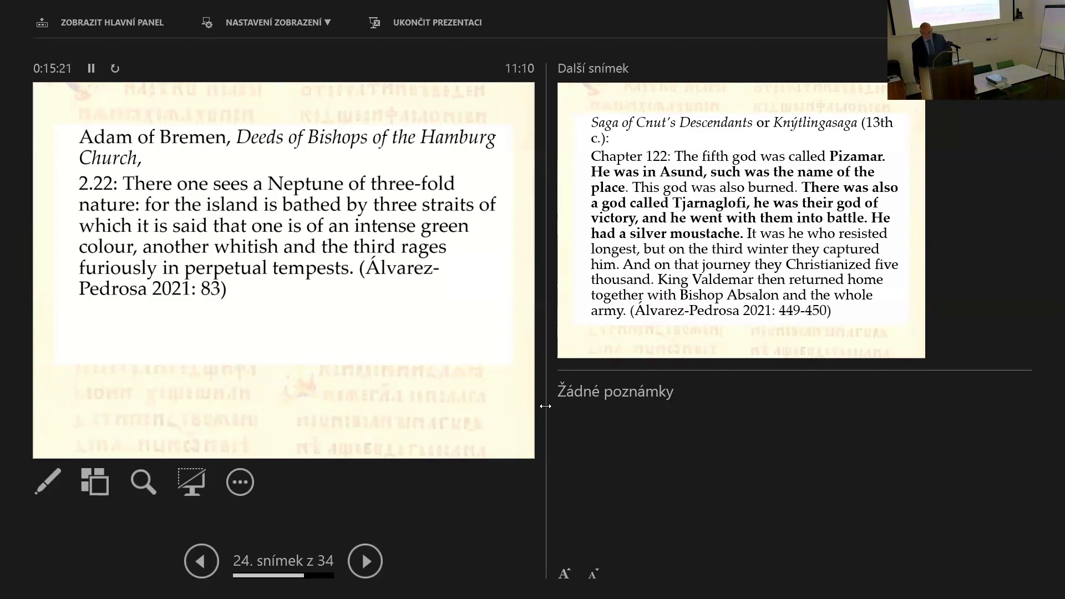
{"action": "left_click", "coordinate": [365, 561]}
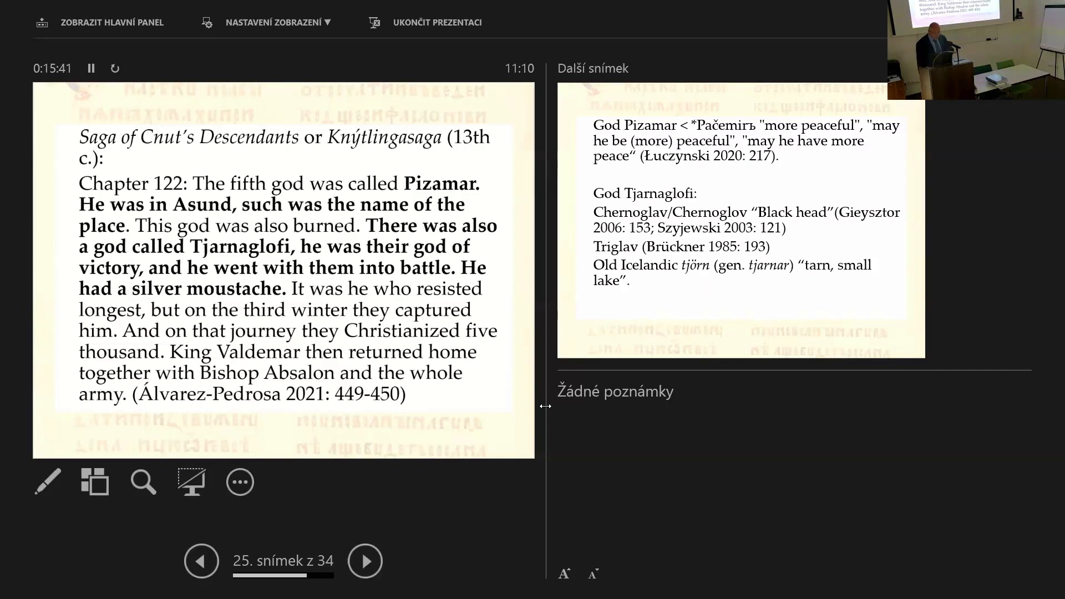
Step: Show slide 26 of 34 with the Pizamar and Tjarnaglofi etymology notes
{"action": "left_click", "coordinate": [365, 560]}
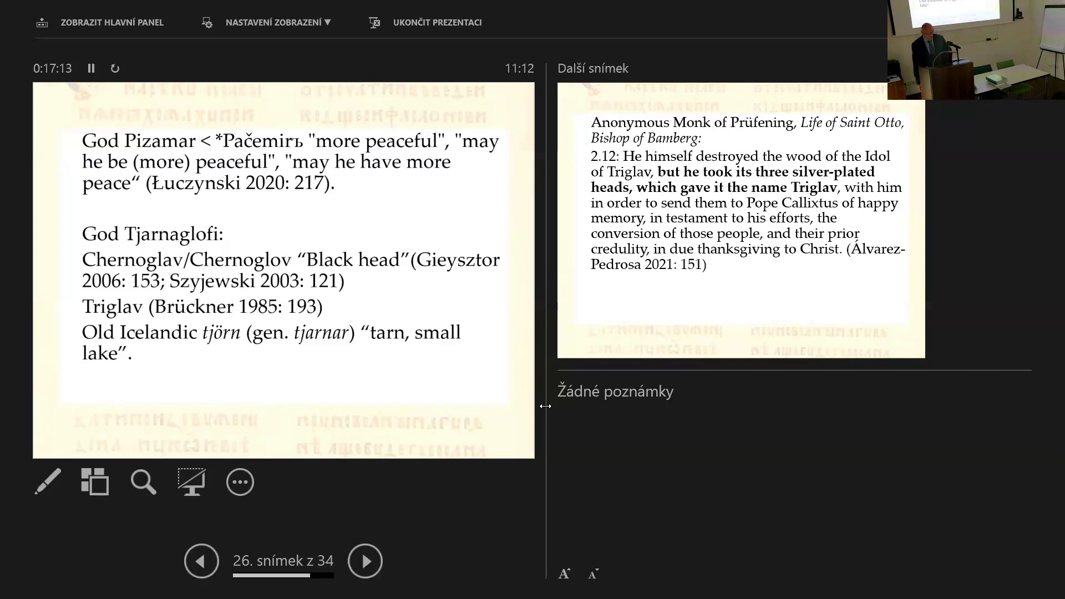
Step: Advance past the Prüfening monk's Triglav slide to slide 28, Adelgot's 1108 Pripegala letter
{"action": "left_click", "coordinate": [366, 561]}
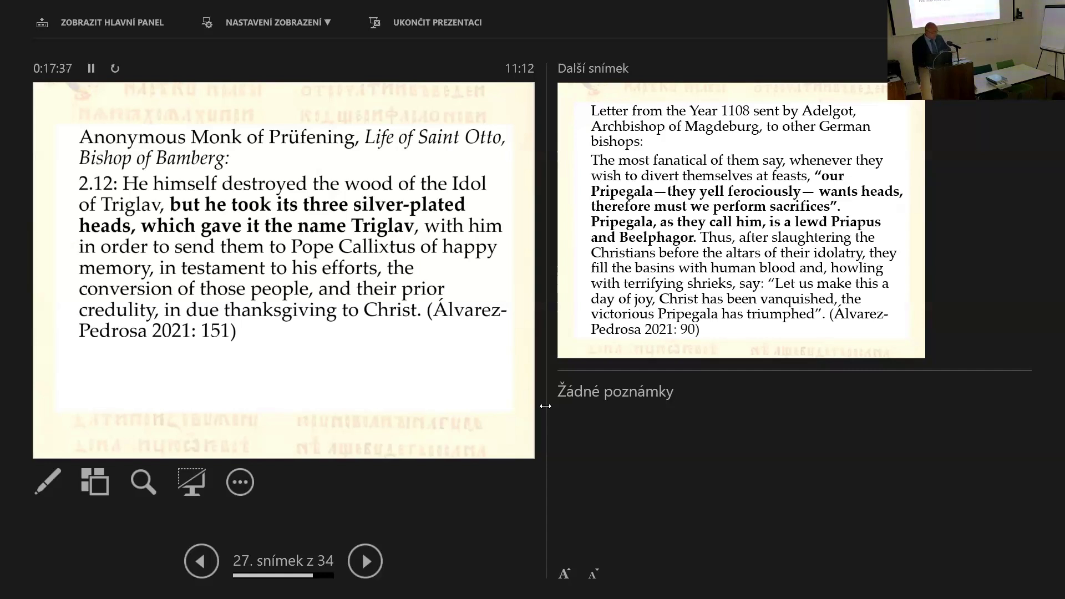
{"action": "left_click", "coordinate": [365, 561]}
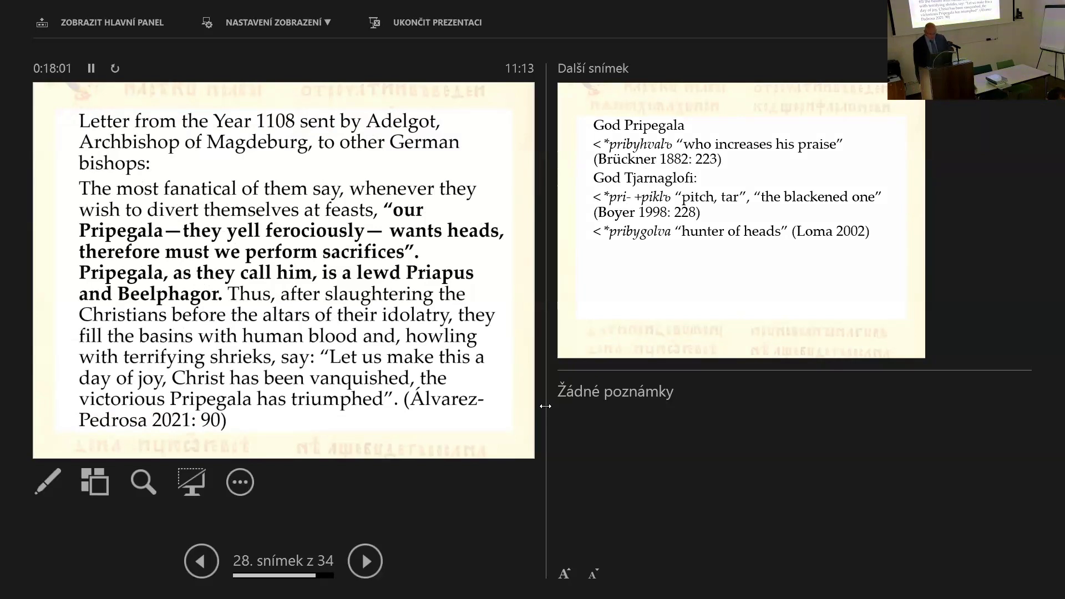
Step: Show slide 29 of 34, the etymology notes on Pripegala
{"action": "left_click", "coordinate": [365, 561]}
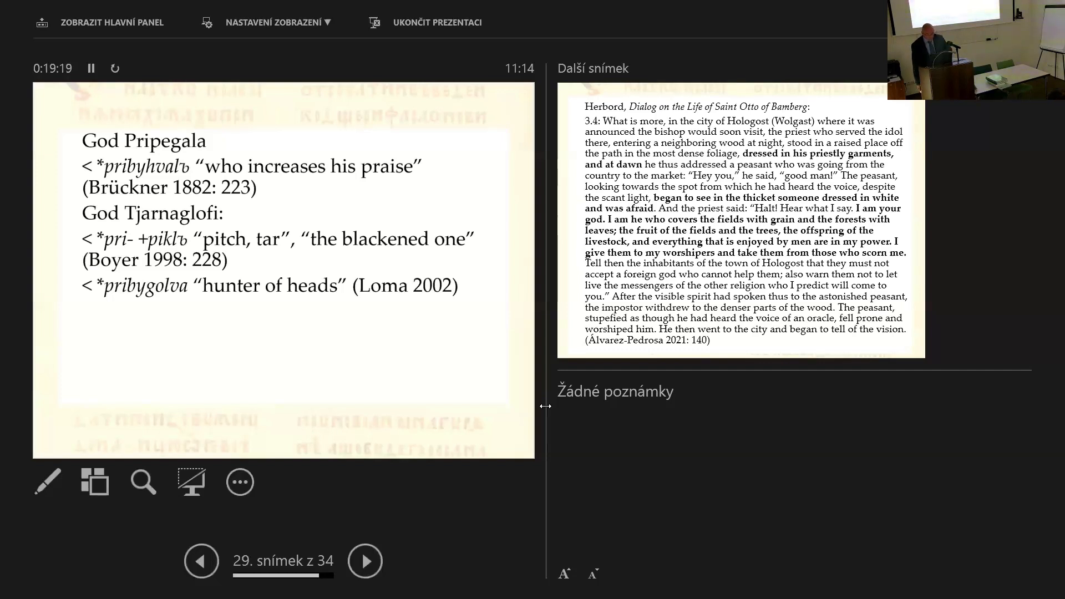
Step: Show slide 30 of 34, Herbord's passage on the Hologost priest posing as a god
{"action": "left_click", "coordinate": [365, 561]}
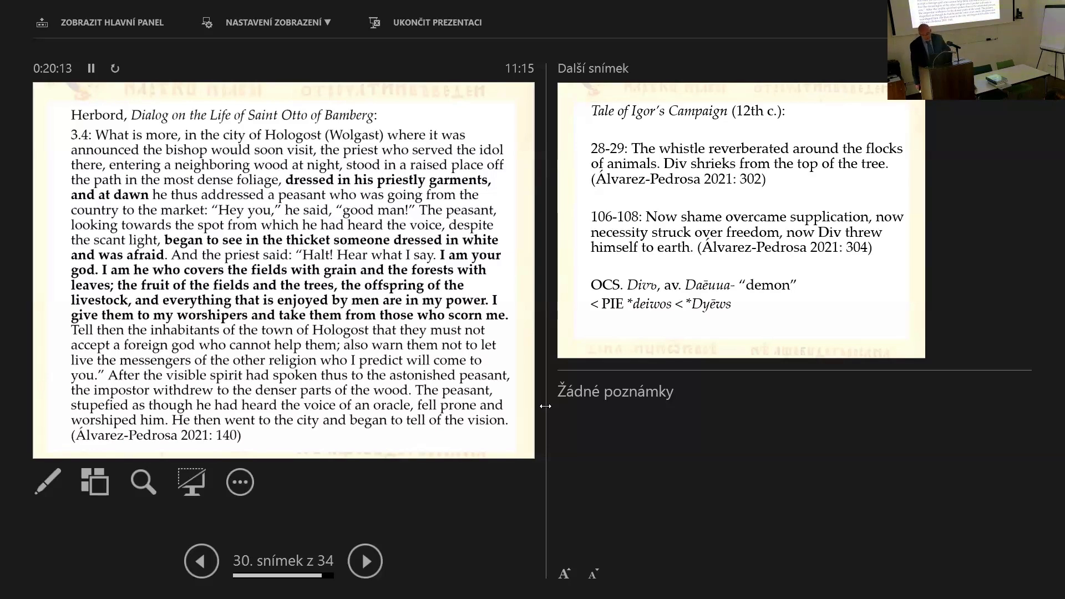
Step: Overshoot to Dalimil's Chronicle, then return to slide 31's Tale of Igor's Campaign passages on Div
{"action": "left_click", "coordinate": [365, 560]}
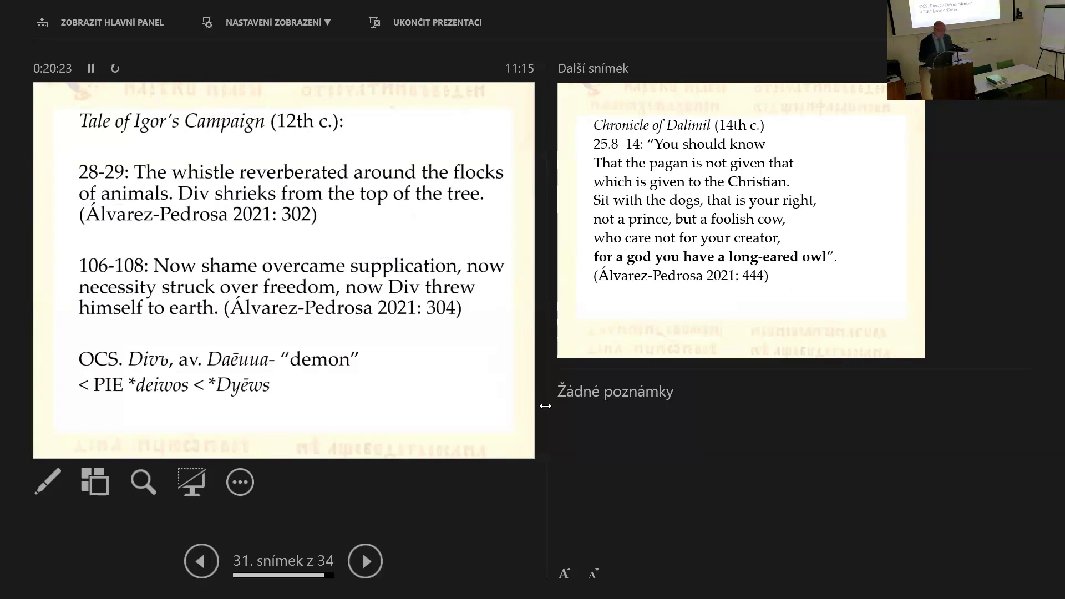
{"action": "left_click", "coordinate": [365, 560]}
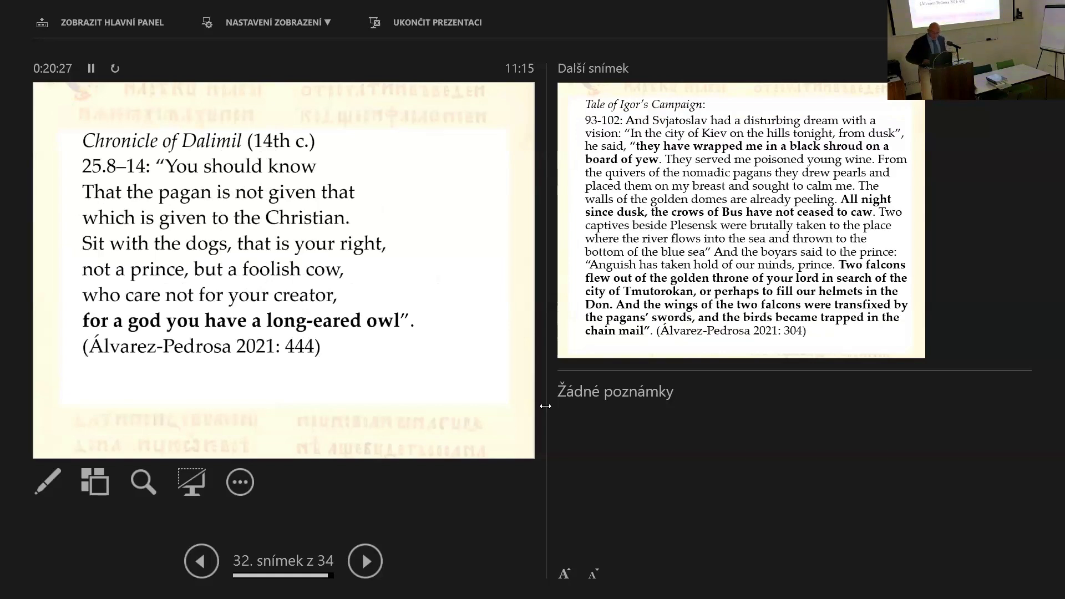
{"action": "left_click", "coordinate": [201, 560]}
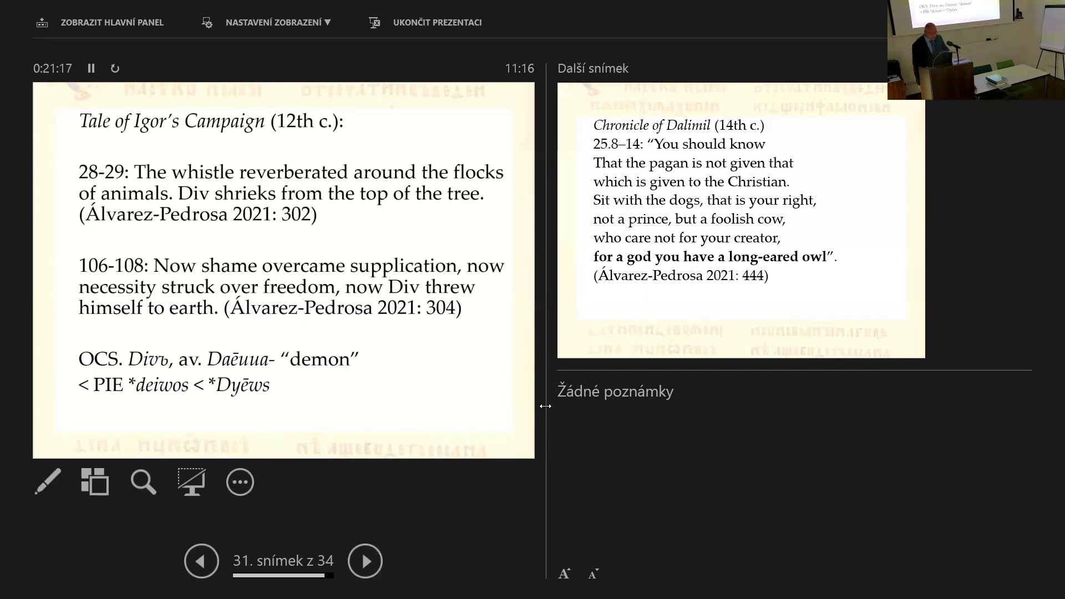
Step: Advance one slide past the Div passages toward the 14th-century chronicle verses
{"action": "left_click", "coordinate": [365, 560]}
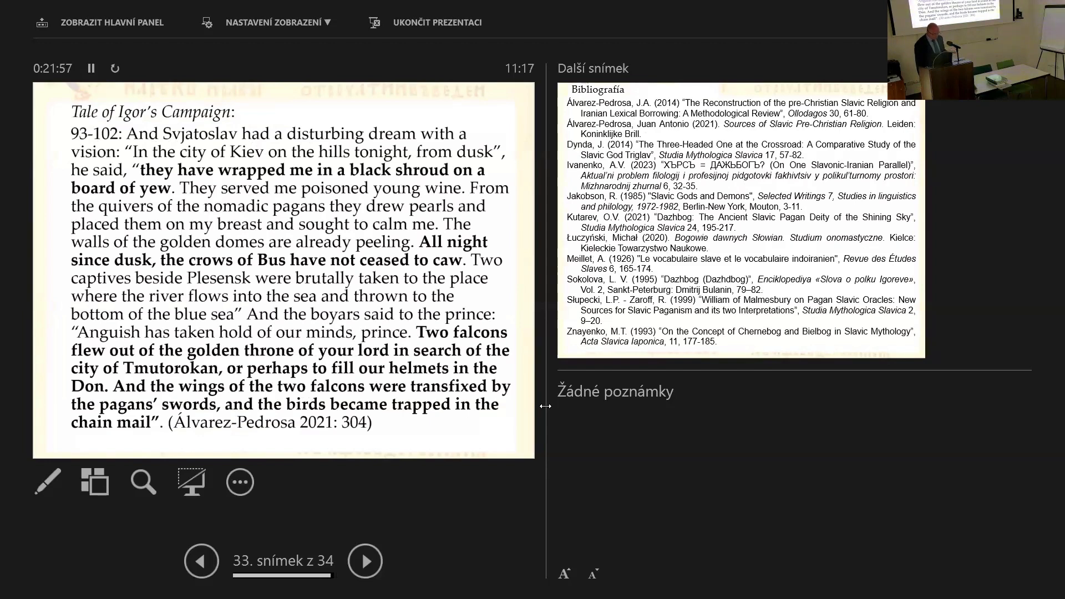
{"action": "left_click", "coordinate": [365, 560]}
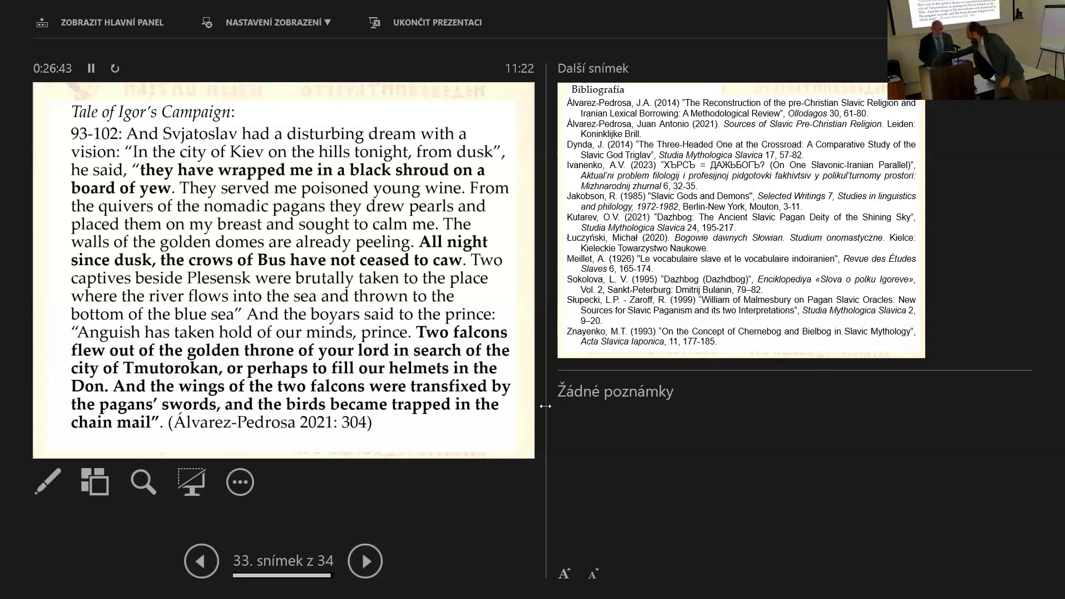
{"action": "left_click", "coordinate": [365, 561]}
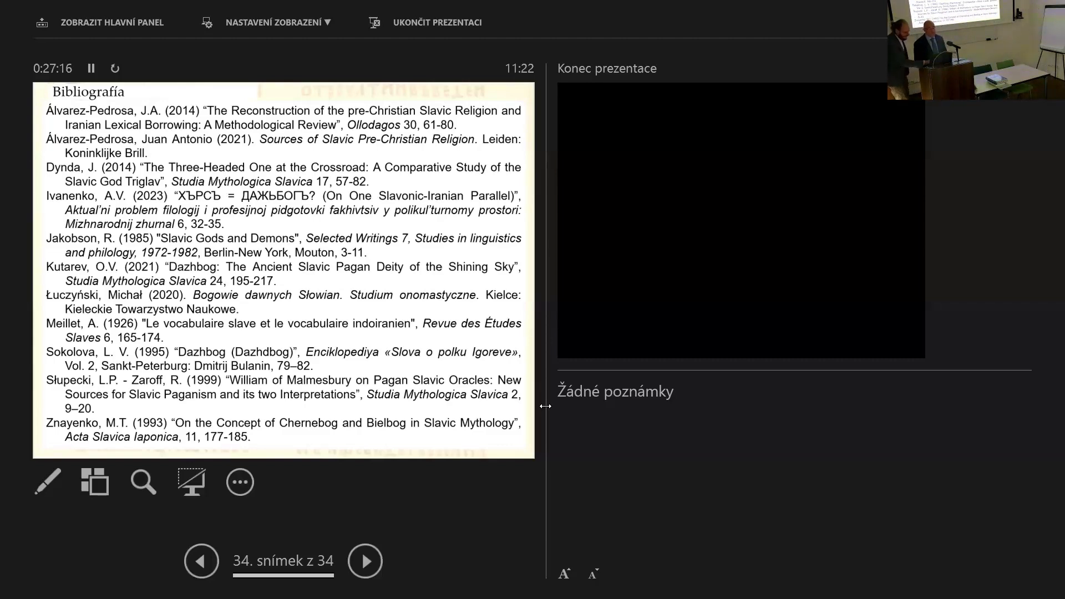
Step: End the Presenter View slideshow after the Bibliografia slide, returning to the colloquium wallpaper desktop
{"action": "left_click", "coordinate": [434, 22]}
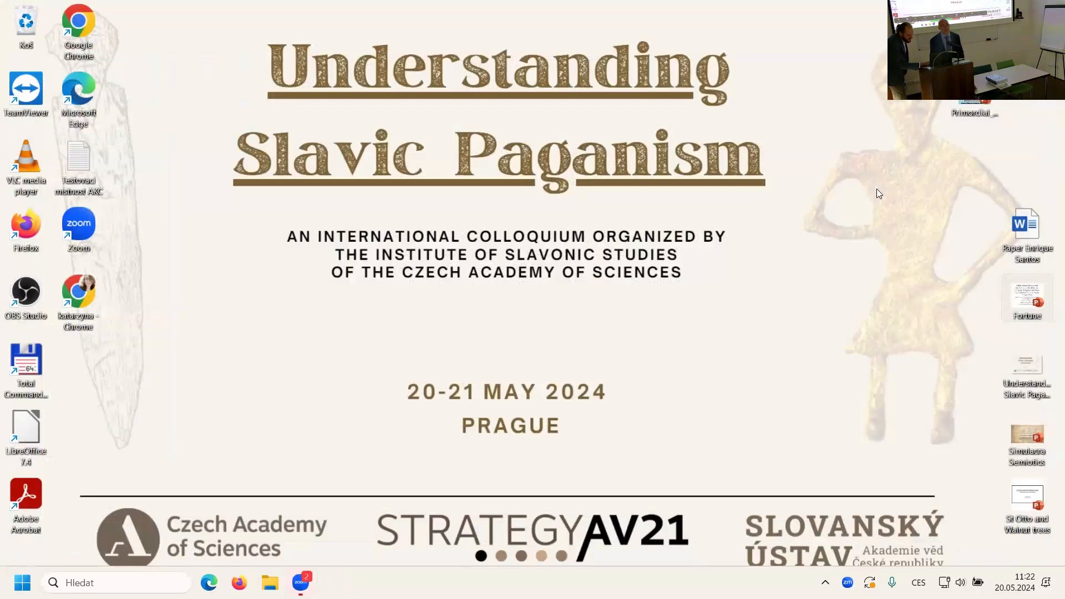
{"action": "mouse_move", "coordinate": [733, 399]}
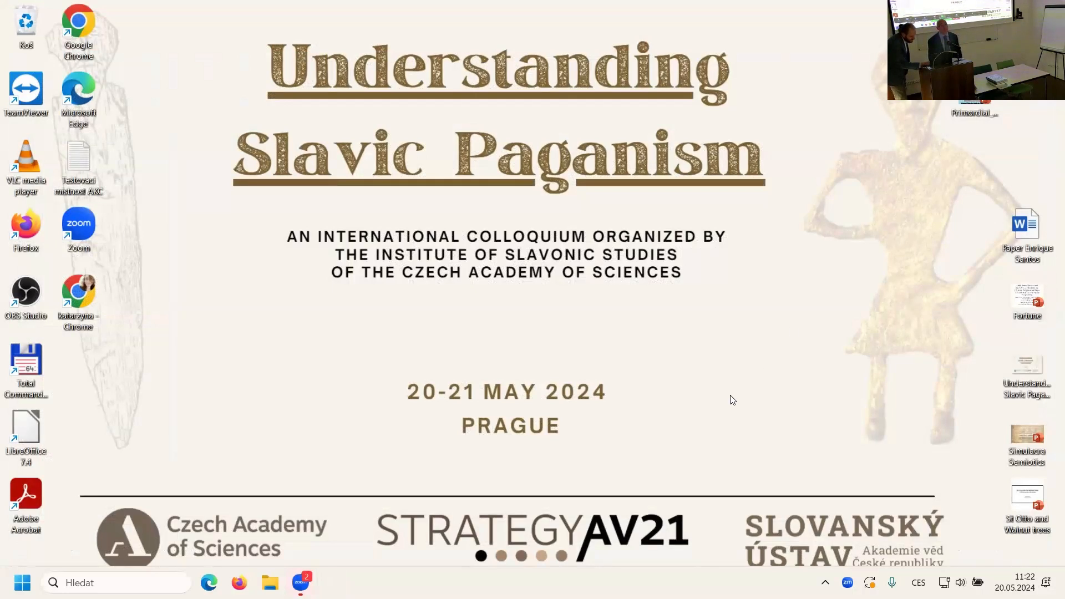
{"action": "mouse_move", "coordinate": [656, 387]}
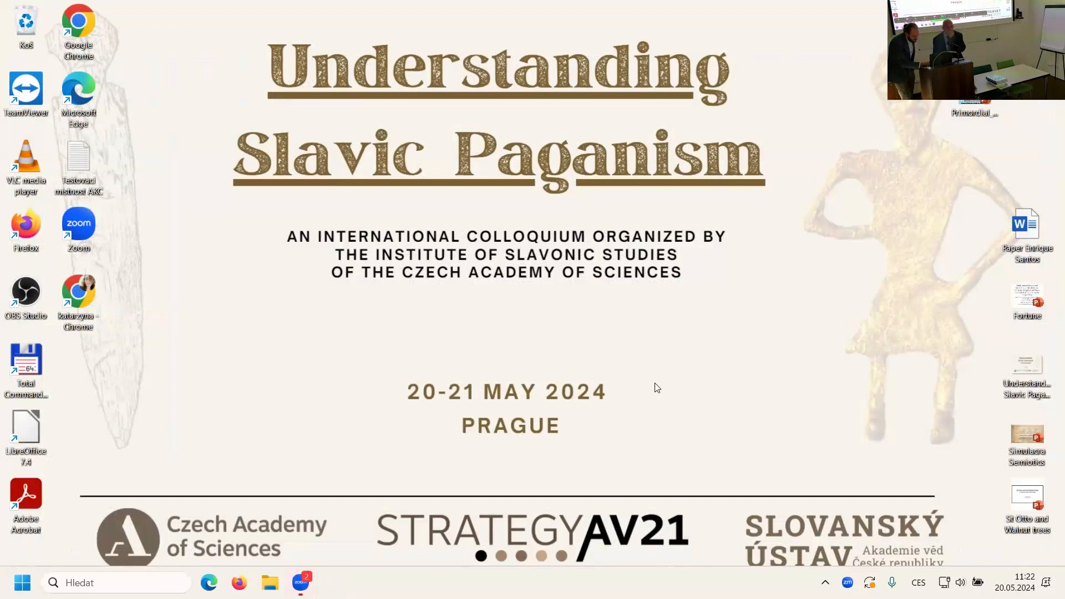